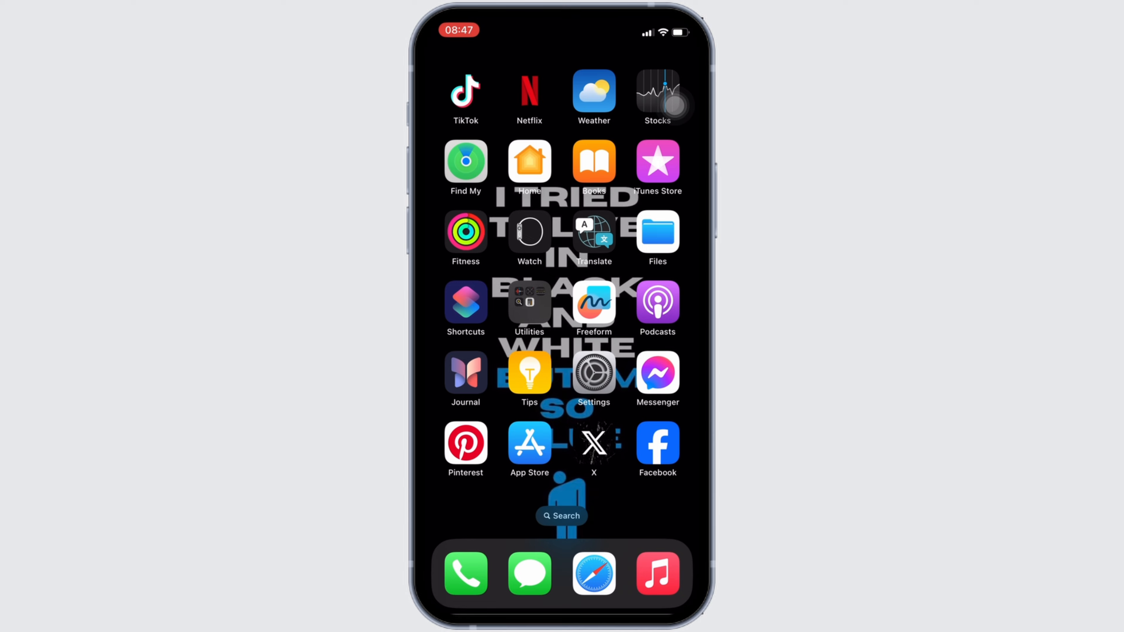
Launch the App Store from the Home Screen.
click(529, 441)
text(a)
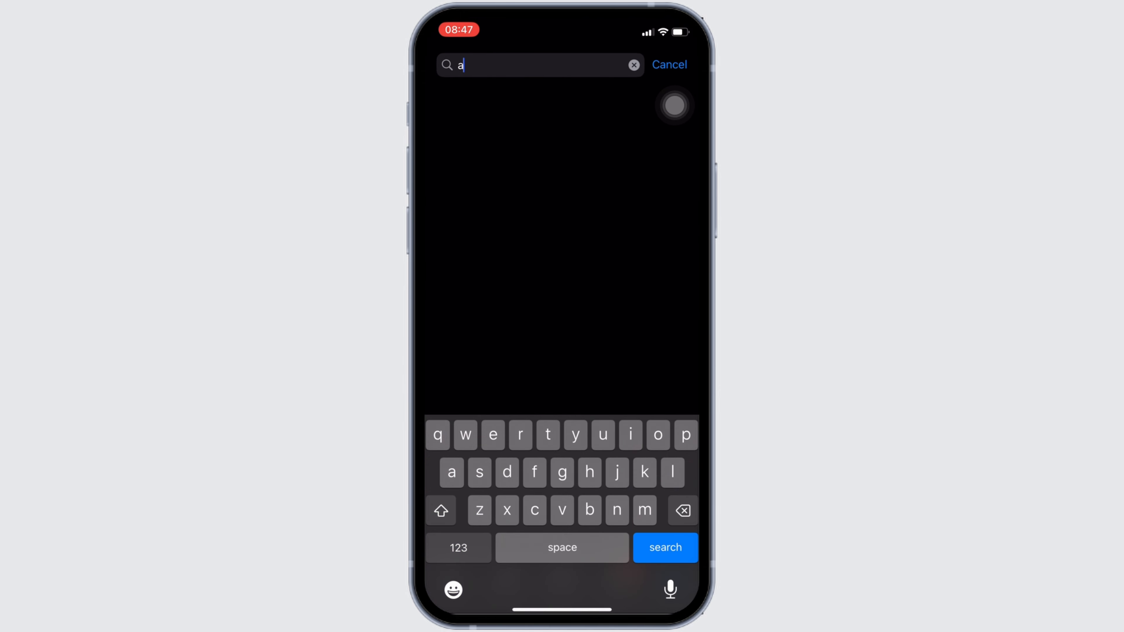
Search 'amazon alexa app' and confirm the Amazon Alexa result shows Open, then go Home.
text(maz)
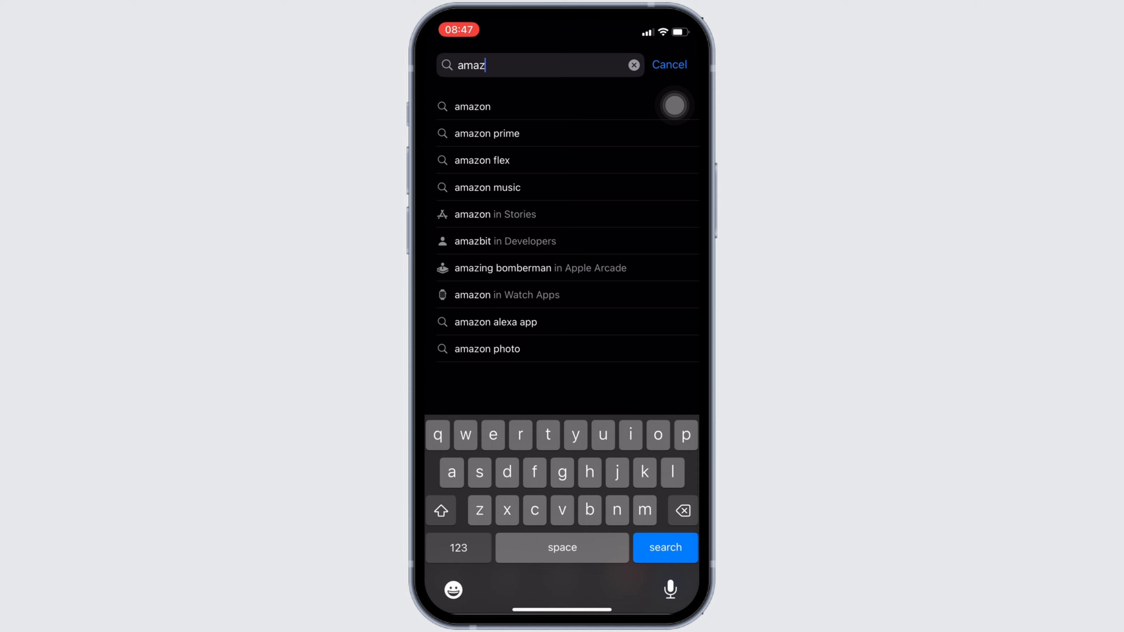
click(494, 322)
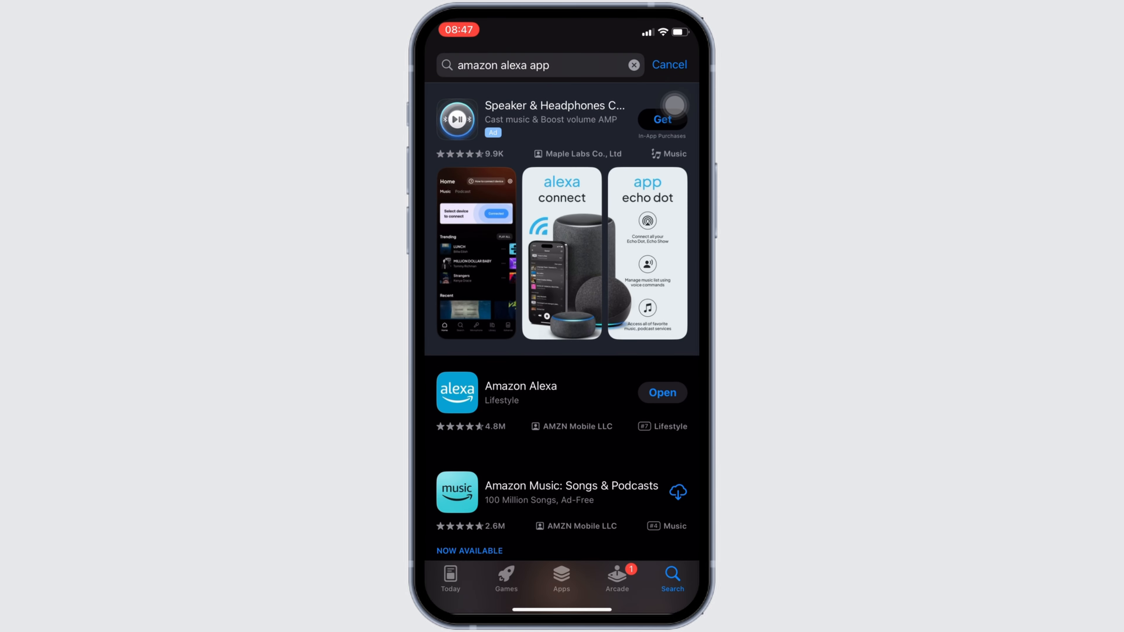
click(521, 393)
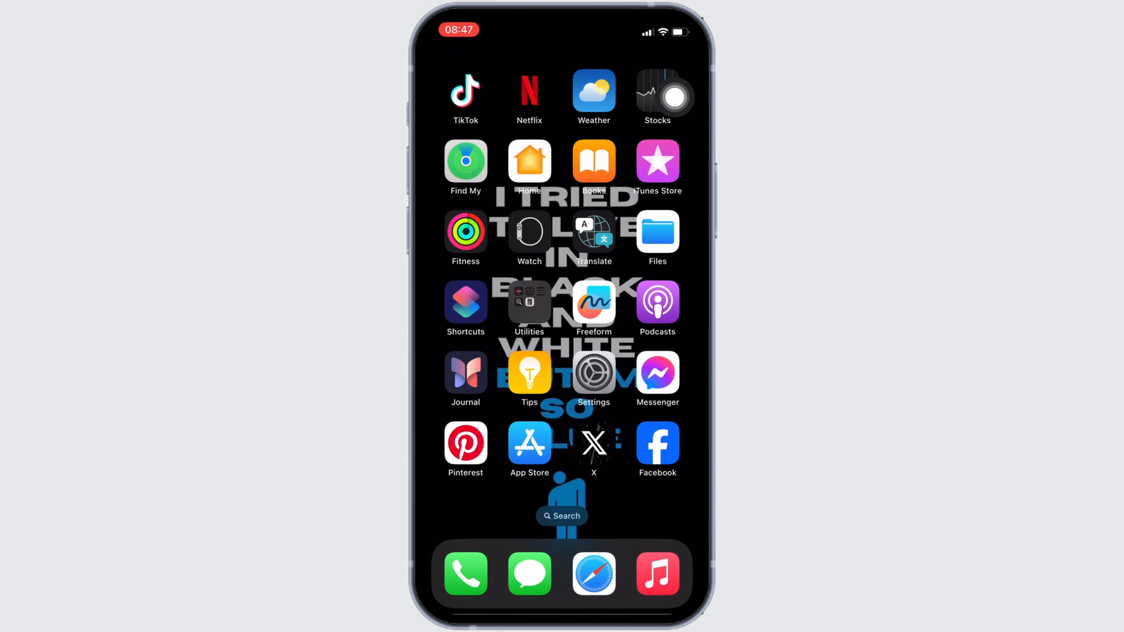
Navigate Settings > General > iPhone Storage to see per-app space usage.
click(593, 373)
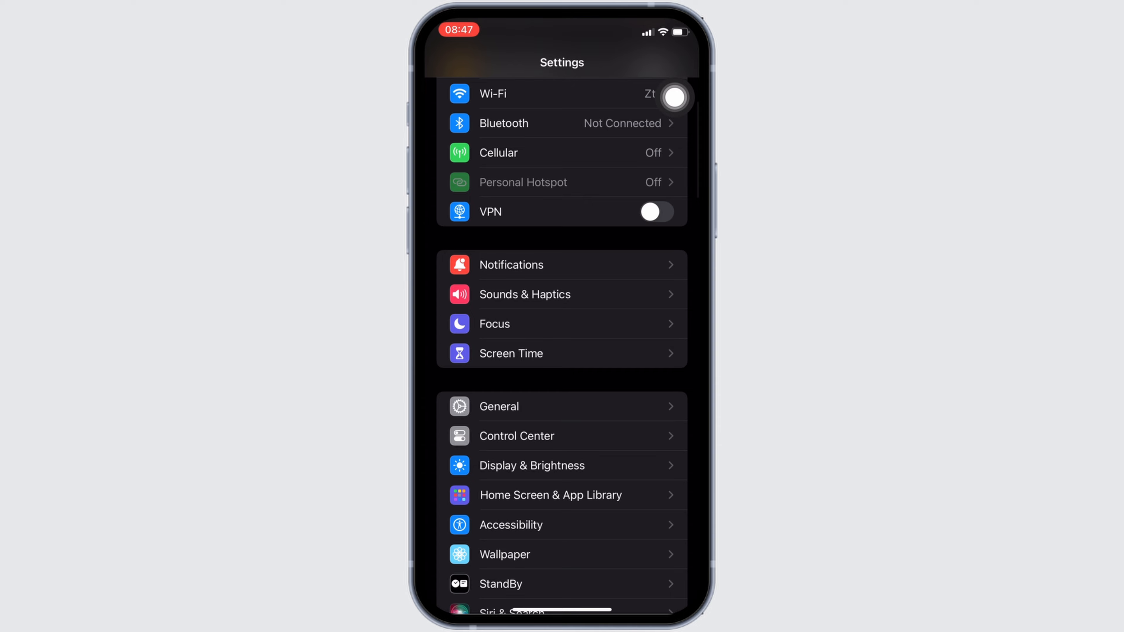
click(498, 406)
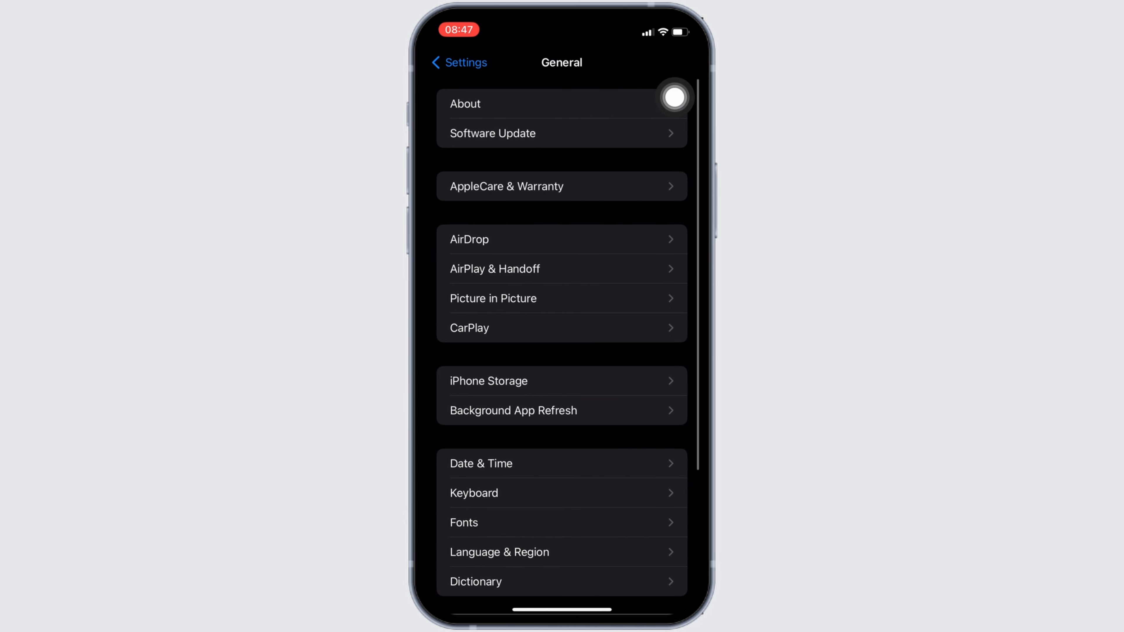
click(489, 381)
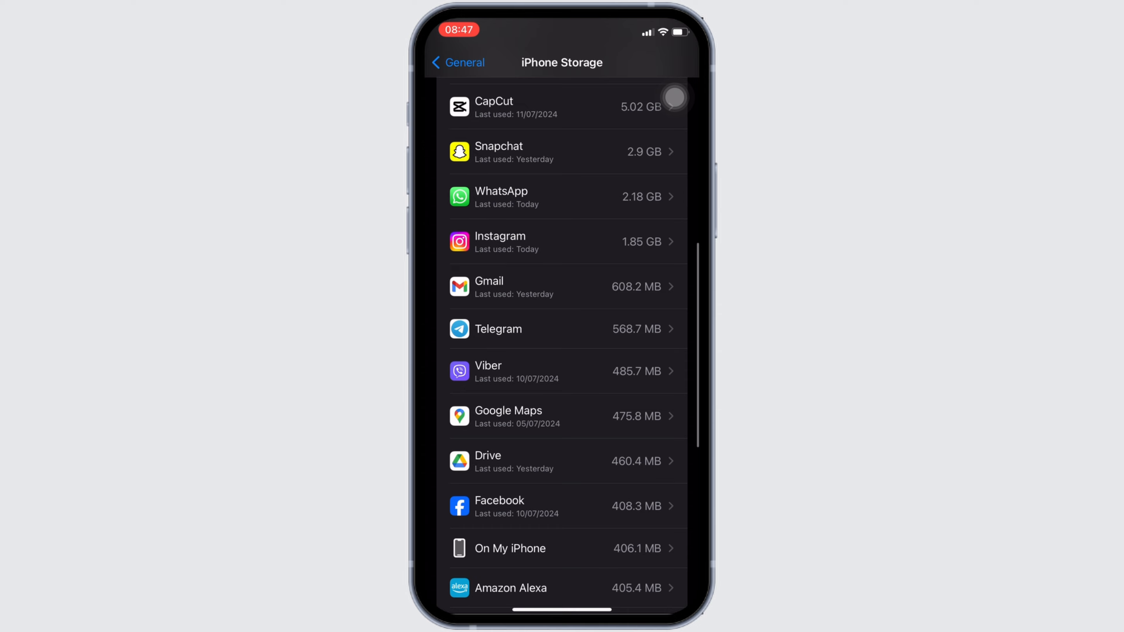
scroll(down, 3)
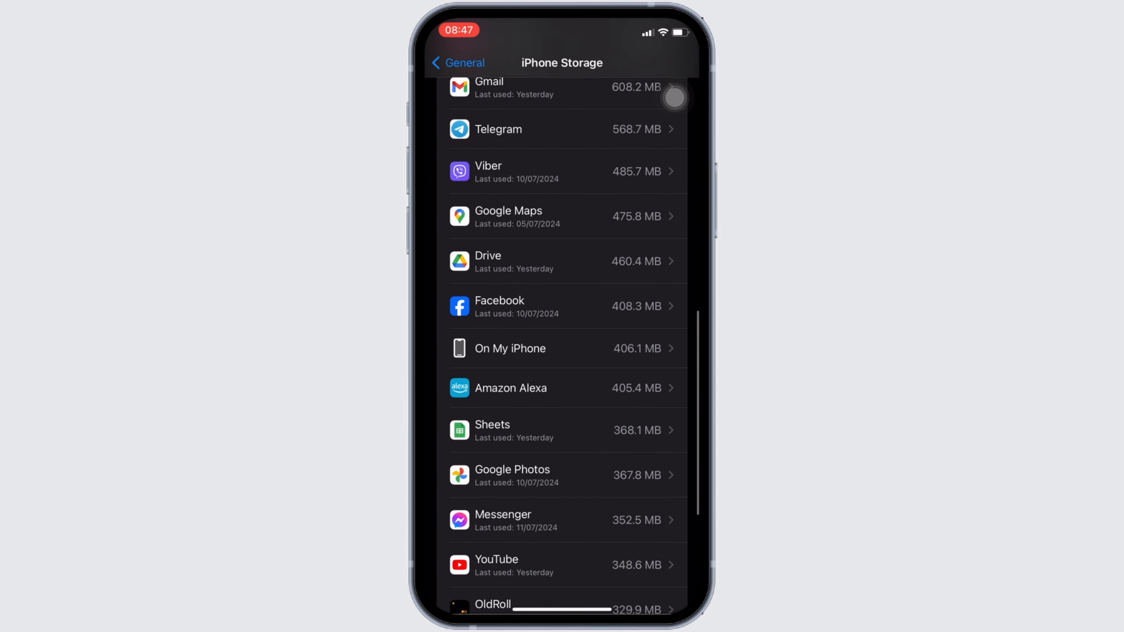
Find Amazon Alexa in the storage list and view its 405.3 MB detail page.
scroll(down, 3)
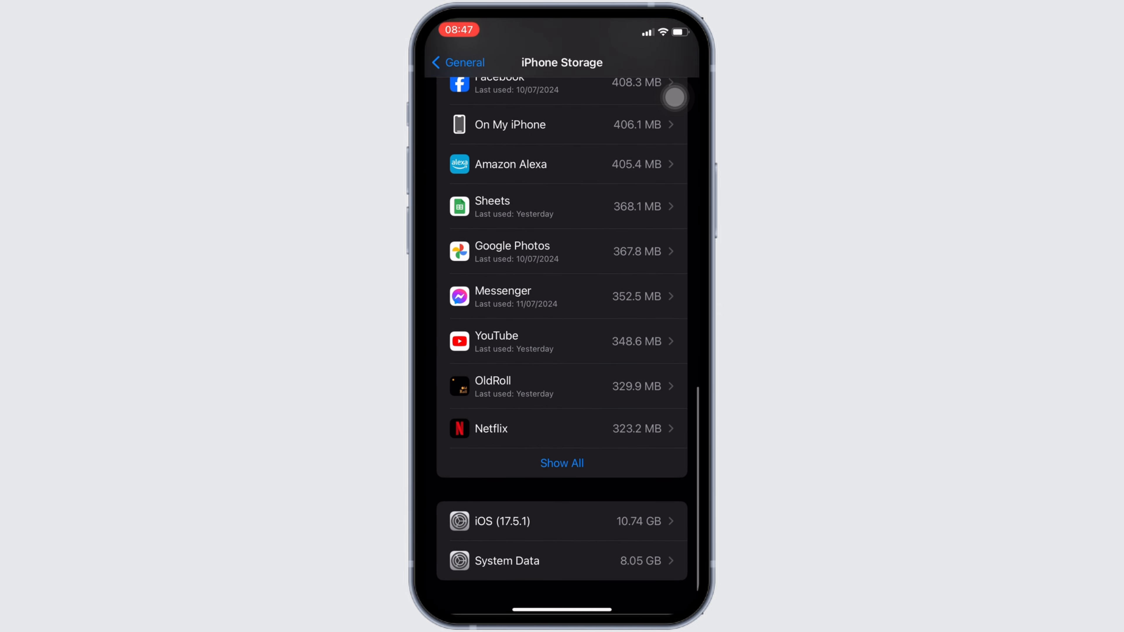
click(561, 164)
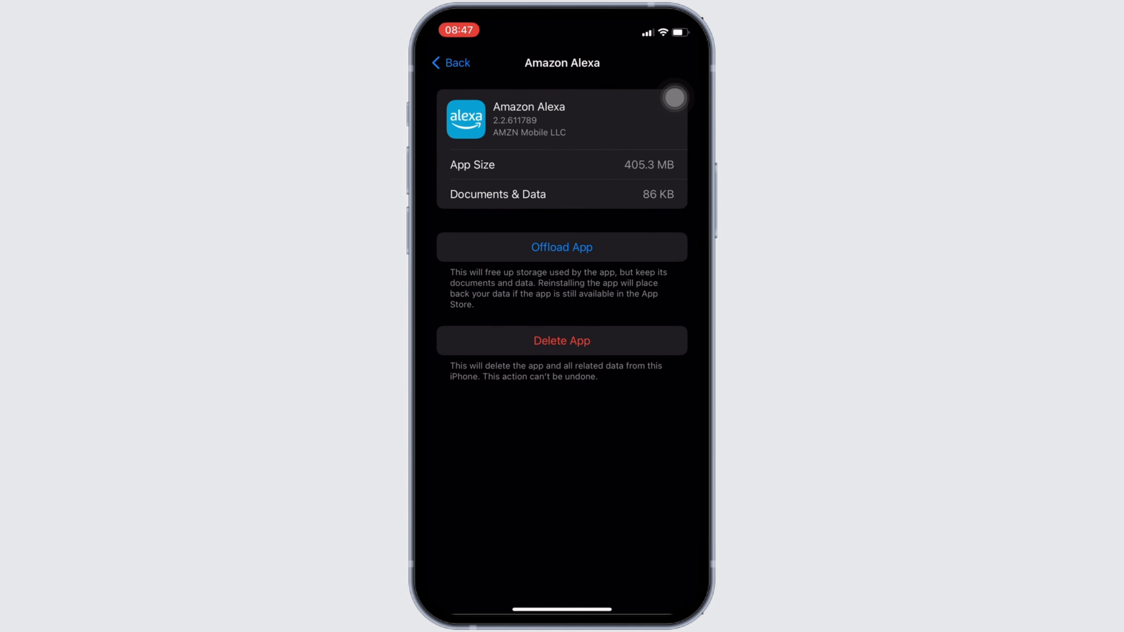
Offload Amazon Alexa, confirming the action while keeping its documents and data.
click(561, 247)
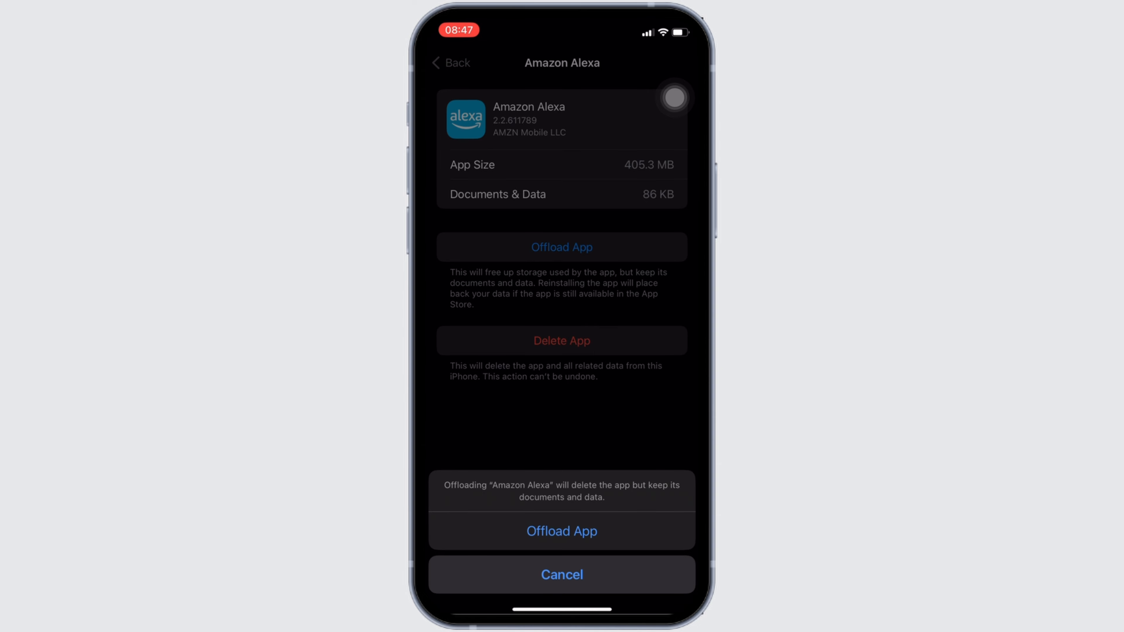
click(561, 531)
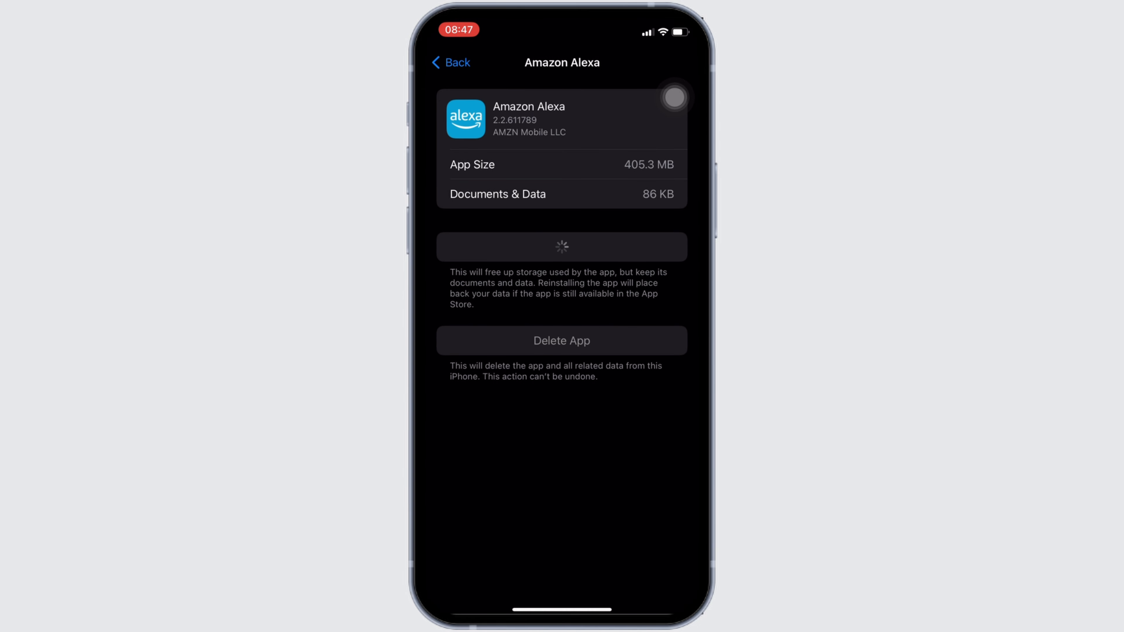